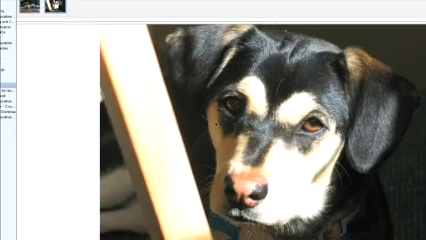
Step: Bring up the Get Info panel for the dog photo with Command-I
{"action": "key", "text": "cmd+i"}
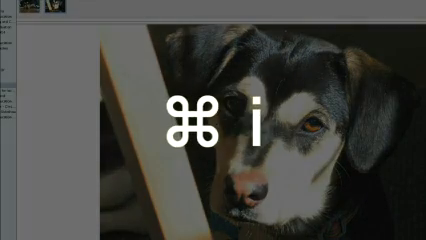
{"action": "key", "text": "cmd+i"}
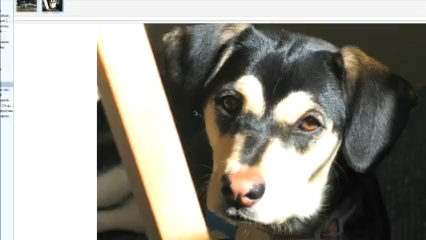
{"action": "left_click", "coordinate": [68, 8]}
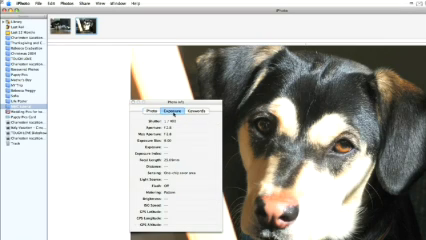
Step: Review the photo's Keywords, Photo and Exposure details in turn
{"action": "left_click", "coordinate": [204, 114]}
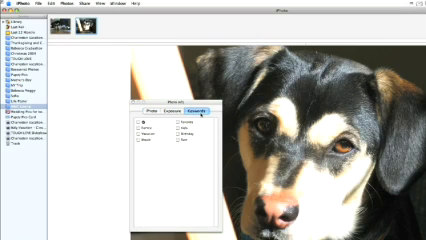
{"action": "left_click", "coordinate": [156, 108]}
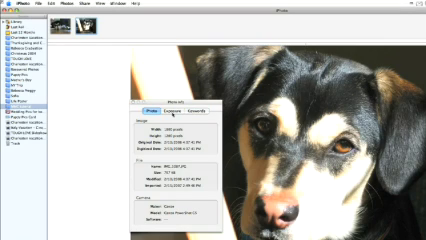
{"action": "left_click", "coordinate": [176, 112]}
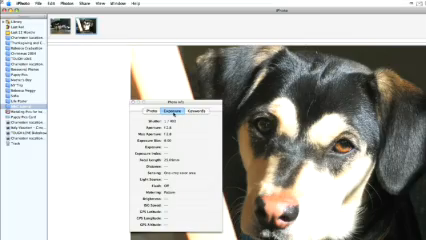
{"action": "left_click", "coordinate": [162, 28]}
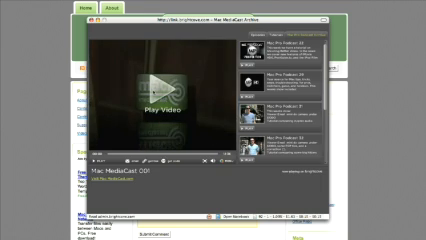
Step: Switch to the MediaCast video archive page and play an episode
{"action": "left_click", "coordinate": [164, 84]}
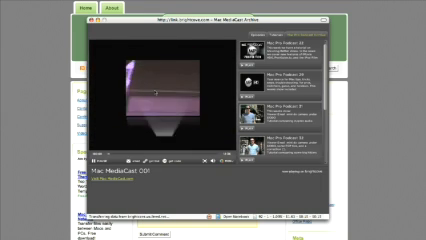